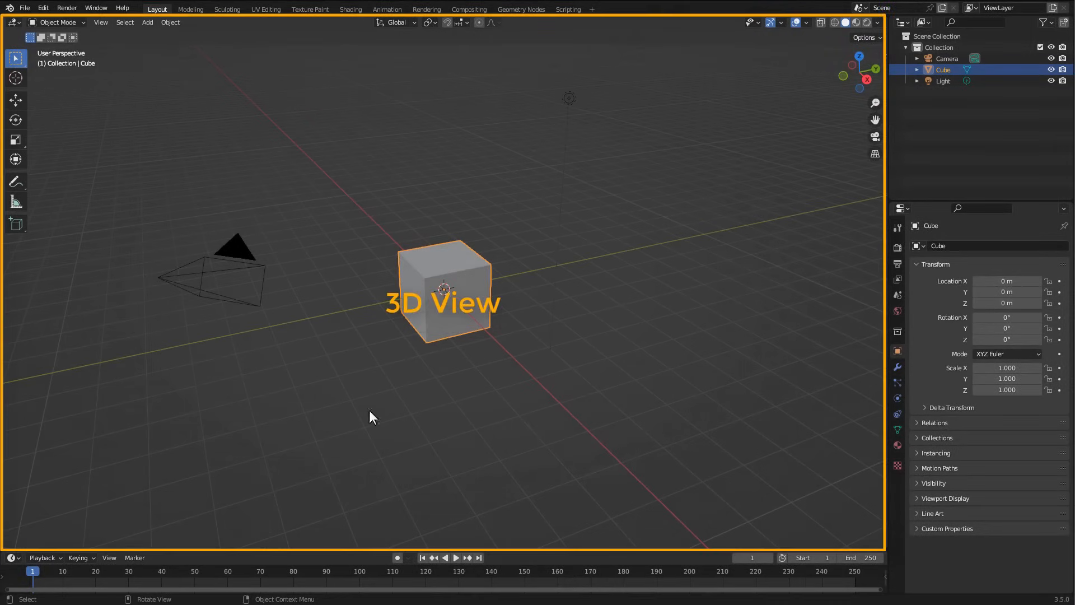
pyautogui.moveTo(552, 569)
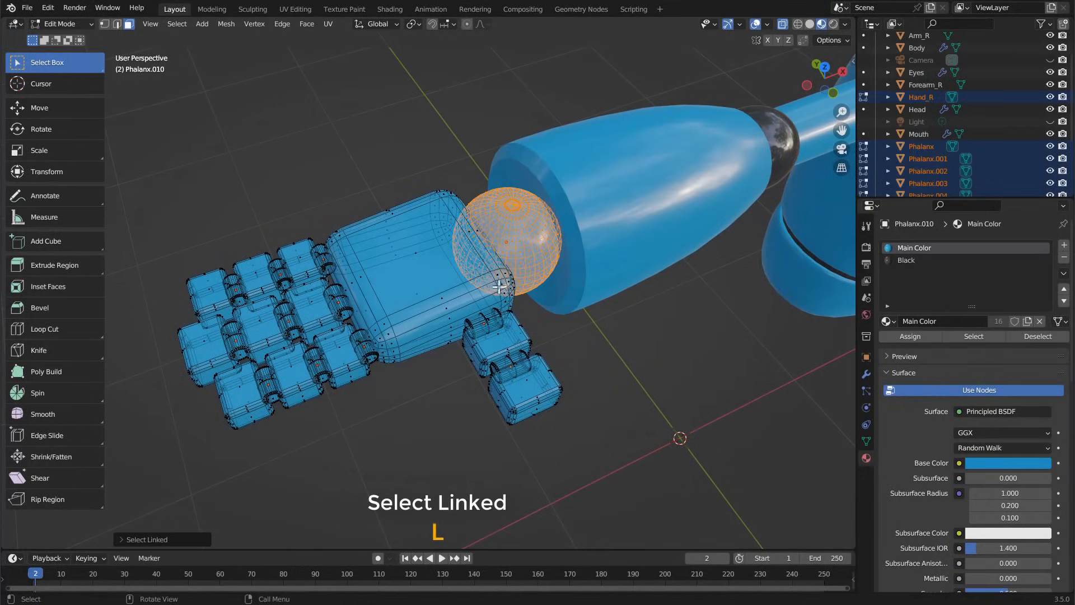
# Select the robot hand's linked pieces, then browse its material slots and the Object menu
pyautogui.press('L')
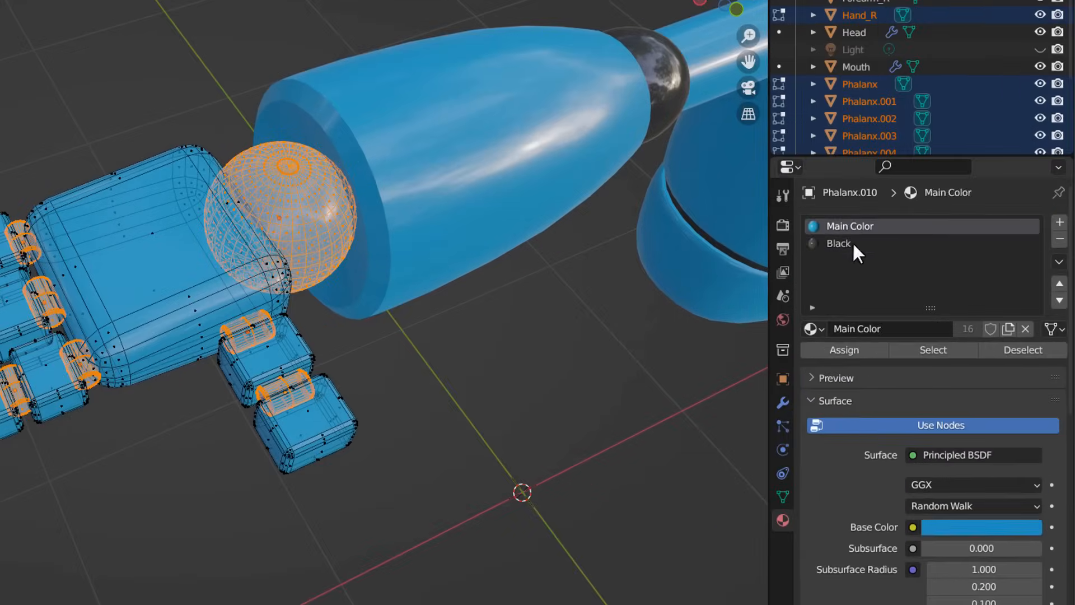
pyautogui.click(286, 35)
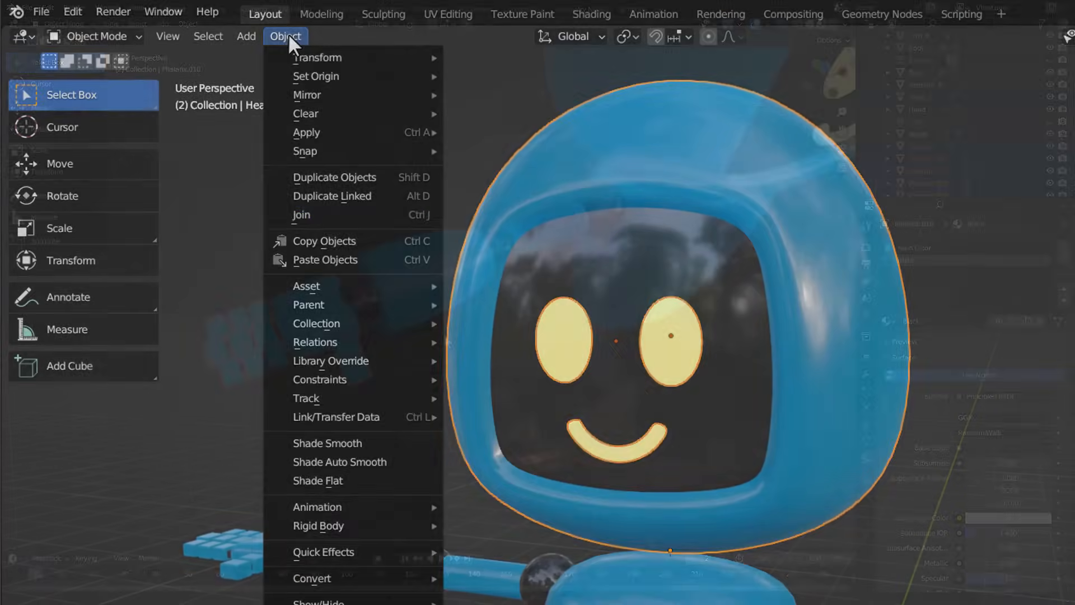
pyautogui.click(578, 265)
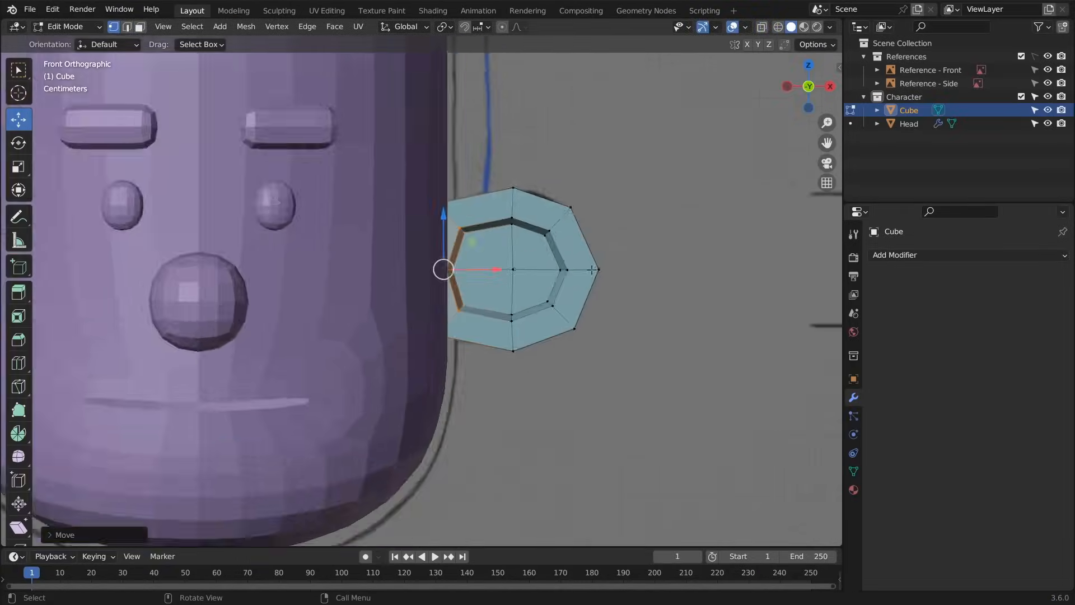
# Leave Edit Mode so the finished octagonal ring sits as its own object beside the head
pyautogui.press('Tab')
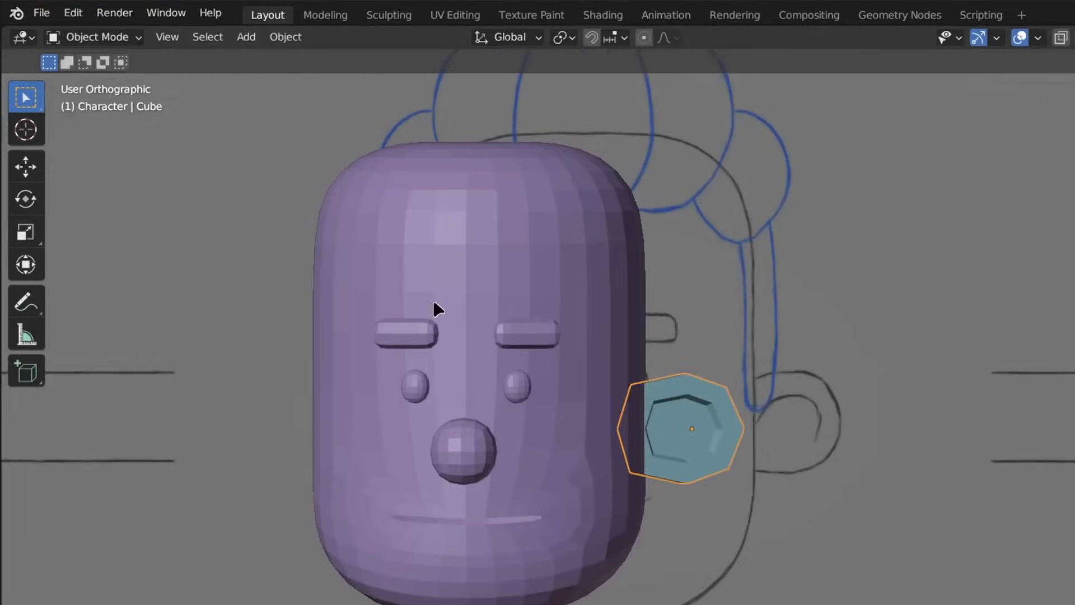